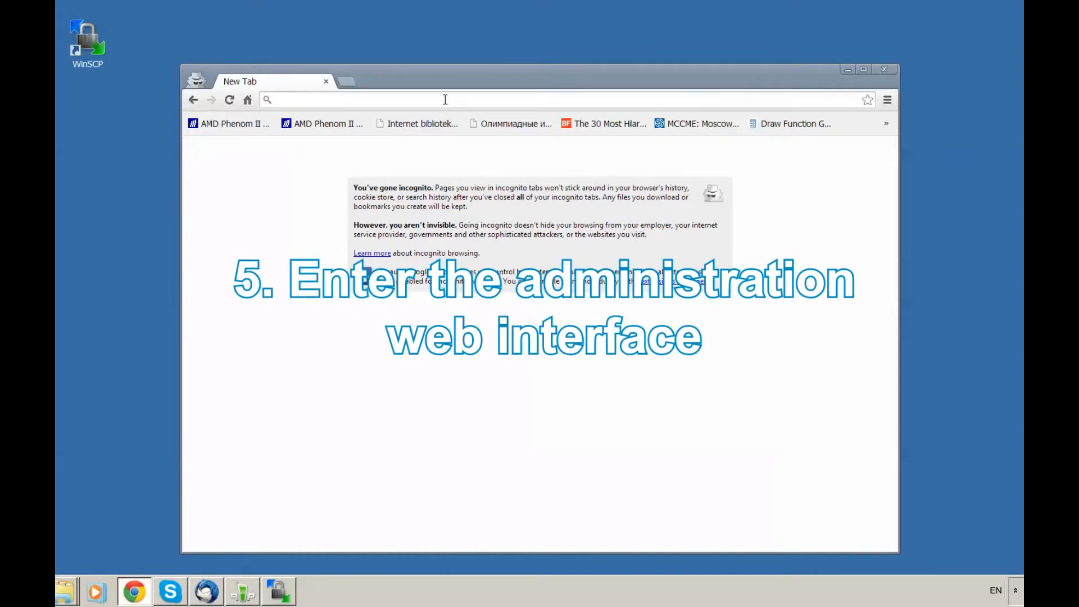
Browse to 10.1.0.114, sign in as root and review the Status page warnings.
{"action": "type", "text": "10.1.0.114"}
{"action": "type", "text": "root"}
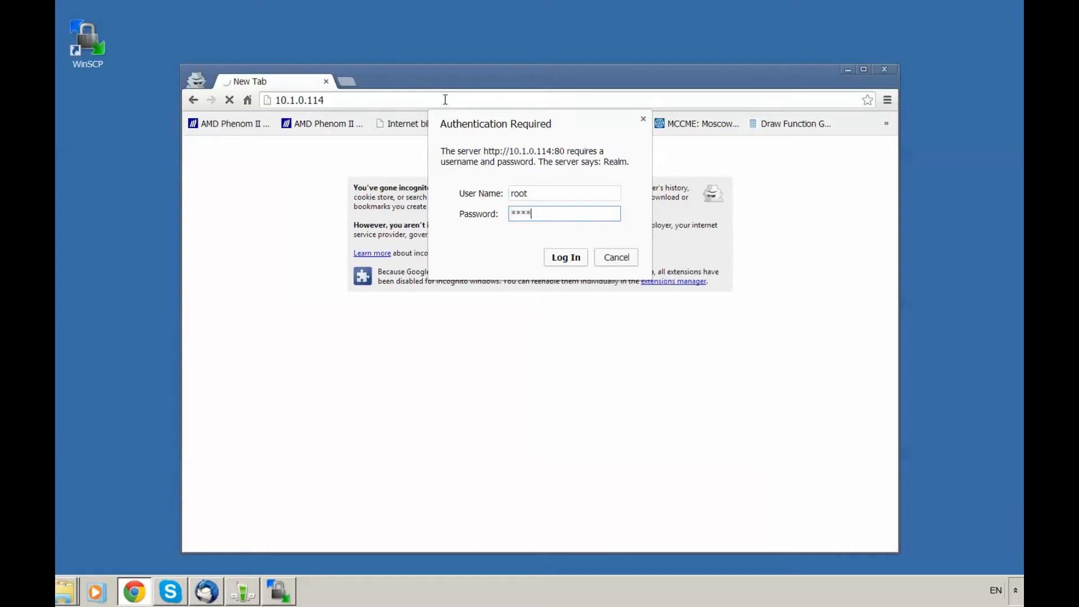
{"action": "left_click", "coordinate": [566, 257]}
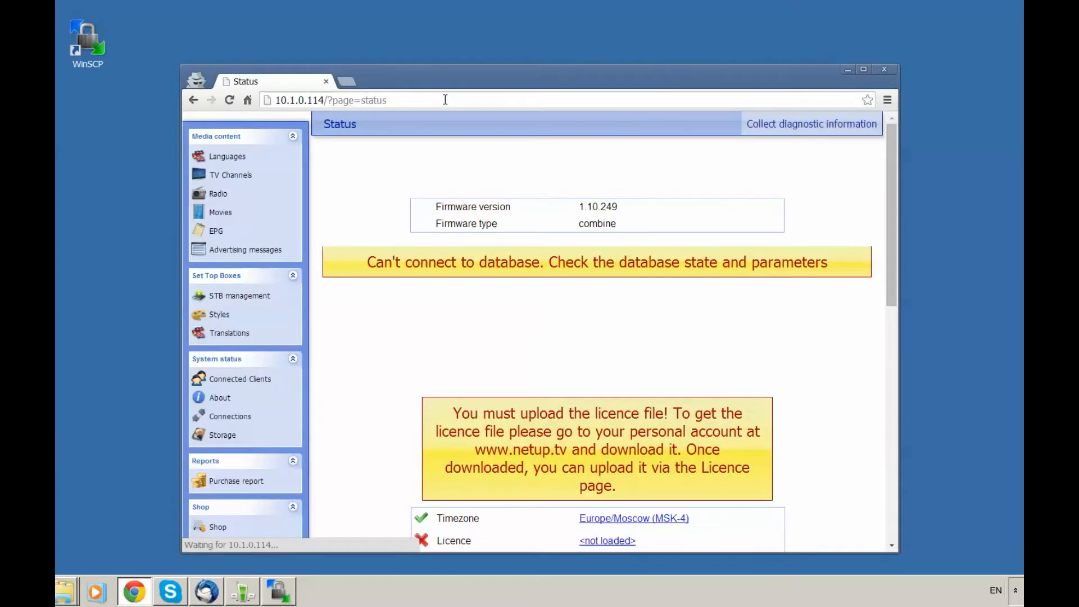
{"action": "mouse_move", "coordinate": [541, 164]}
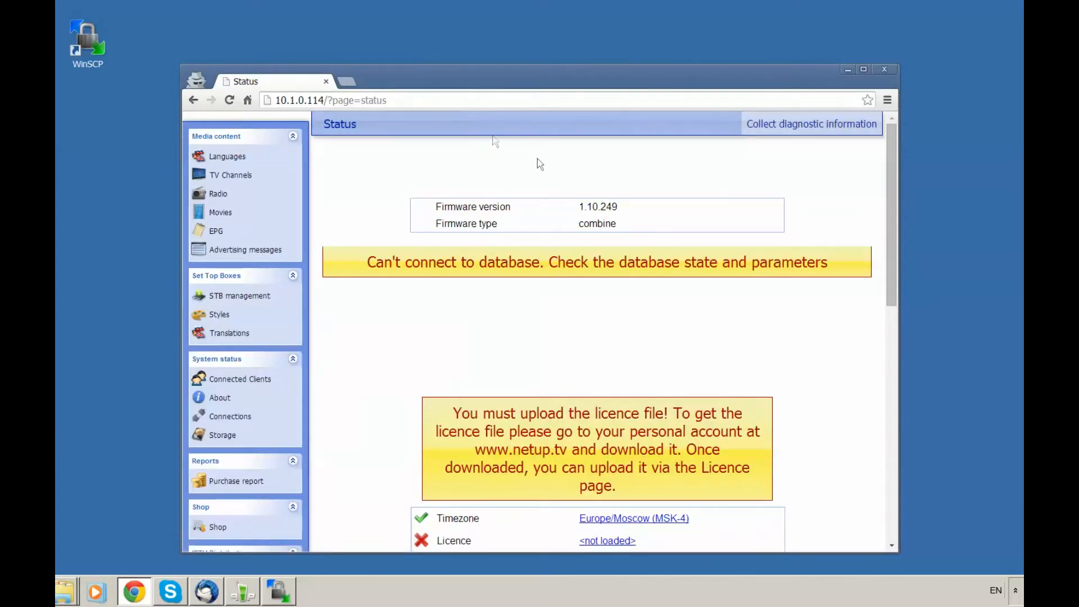
{"action": "scroll", "scroll_direction": "down", "scroll_amount": 3}
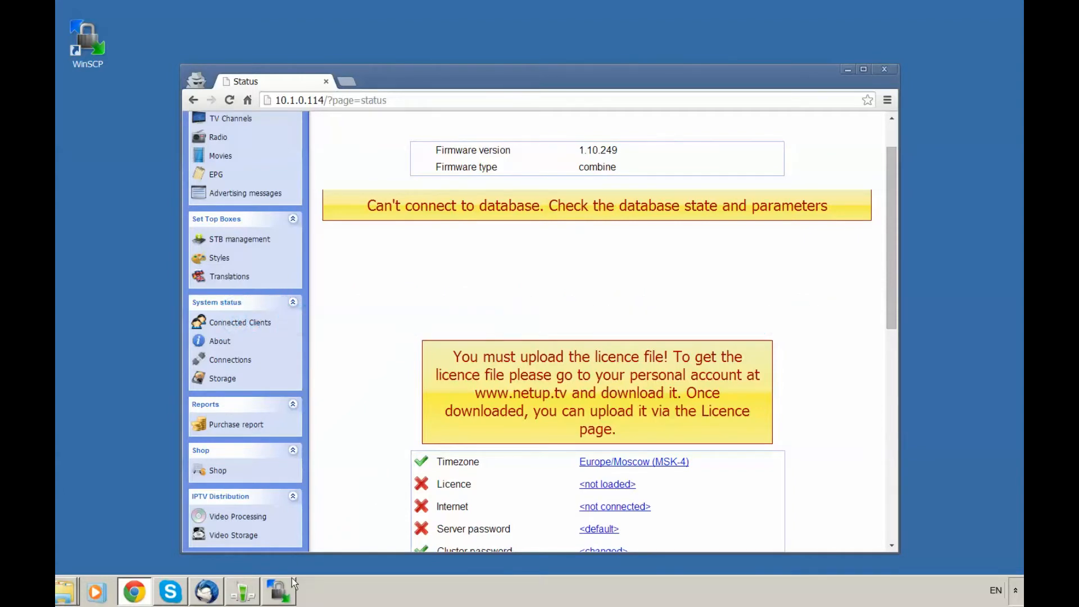
Connect WinSCP to 10.1.0.114 as user update and upload firmware-combine.1.10.268 to /mnt/hdd/updates.
{"action": "left_click", "coordinate": [279, 591]}
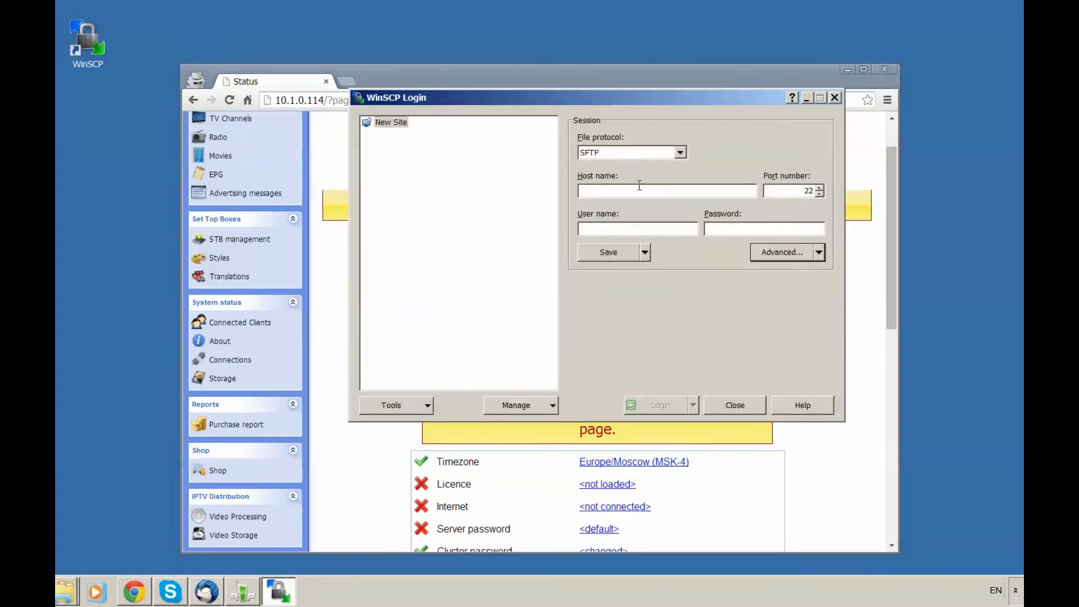
{"action": "type", "text": "10.1.0.114"}
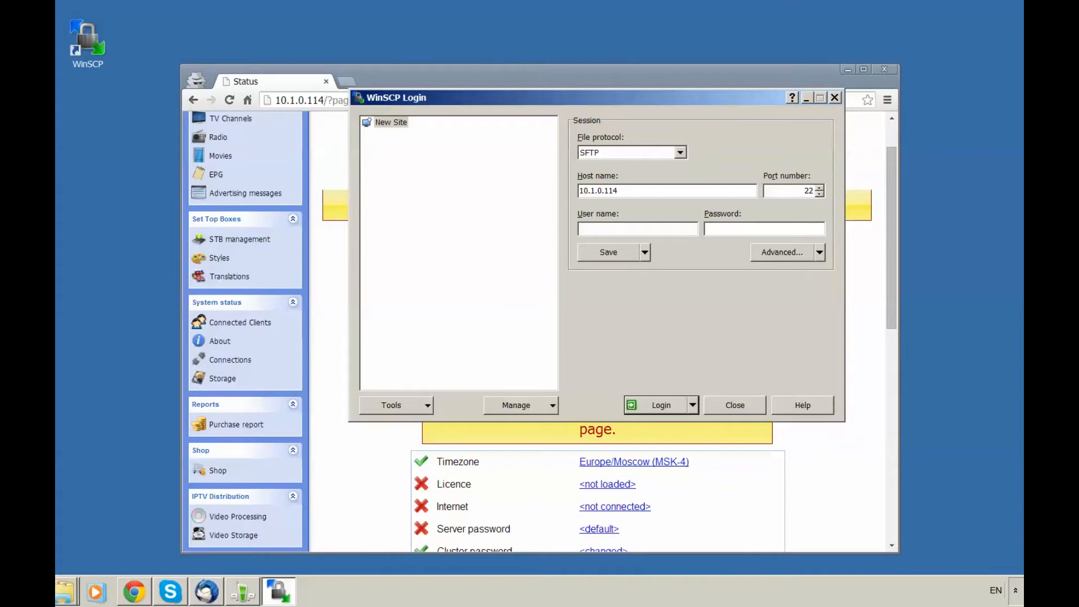
{"action": "type", "text": "update"}
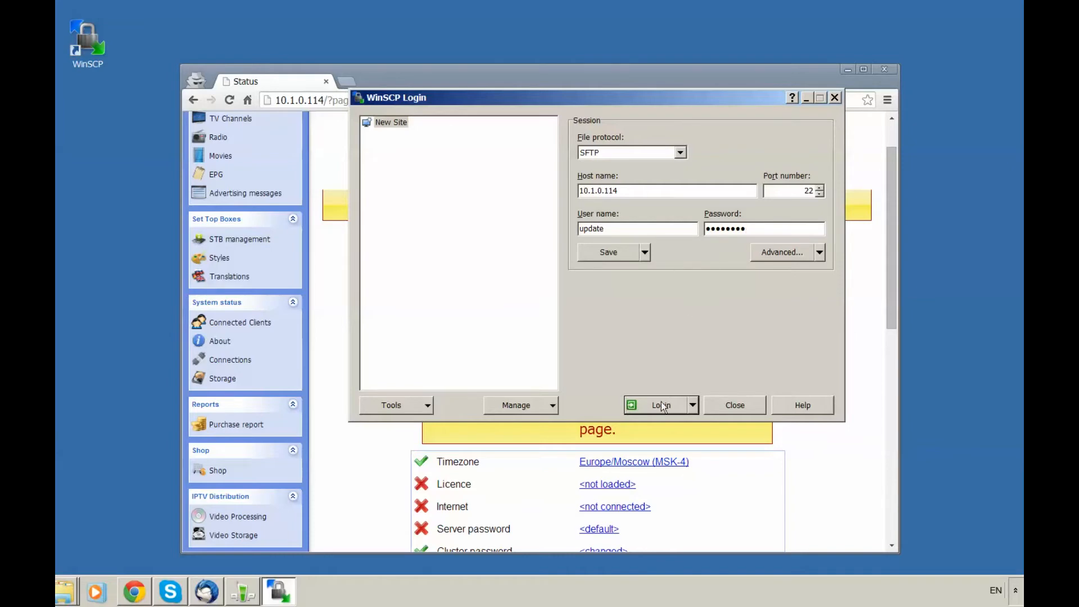
{"action": "left_click", "coordinate": [660, 405]}
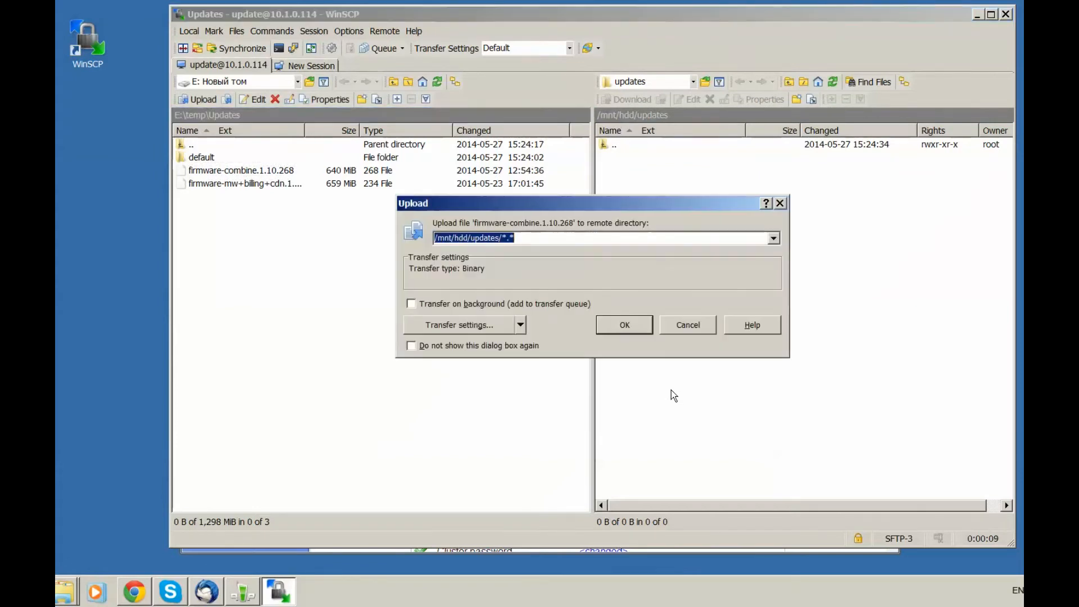
{"action": "left_click", "coordinate": [624, 324]}
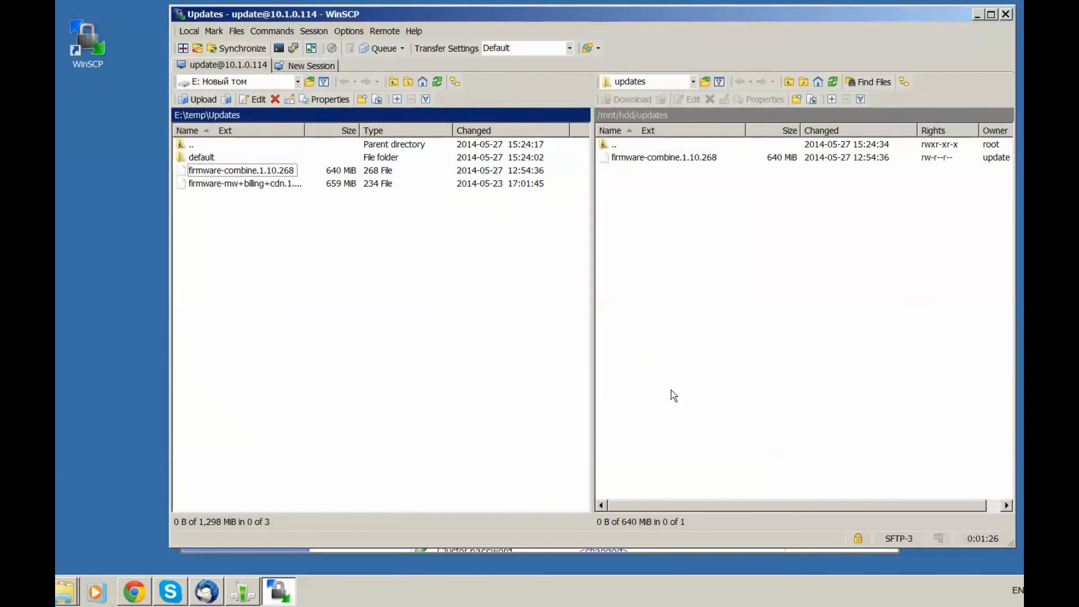
{"action": "mouse_move", "coordinate": [990, 41]}
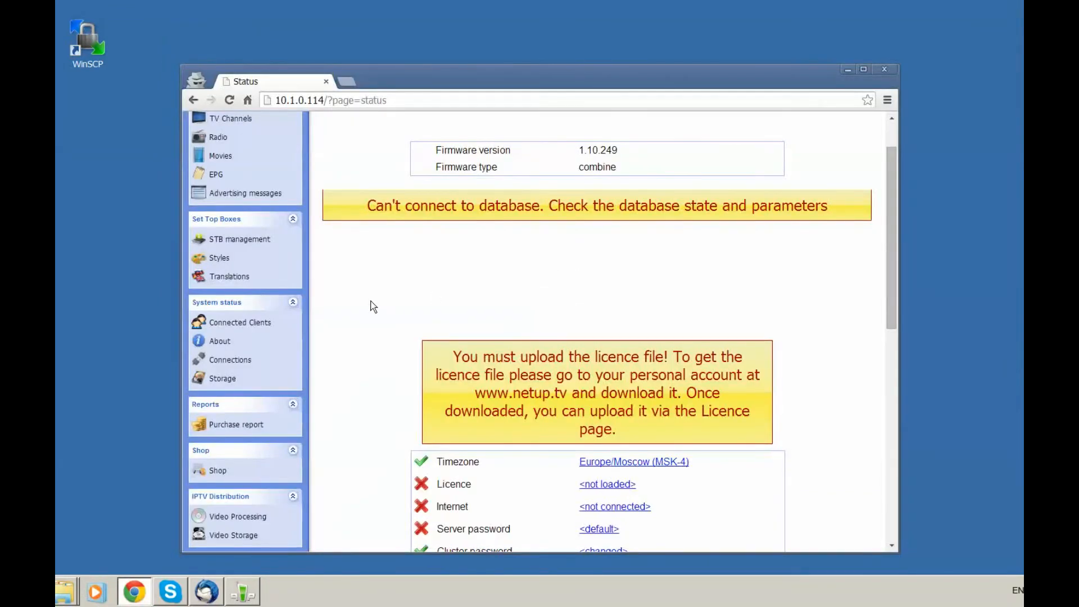
Install firmware-combine.1.10.268 from the Update page and confirm version 1.10.268 on Status.
{"action": "scroll", "scroll_direction": "down", "scroll_amount": 3}
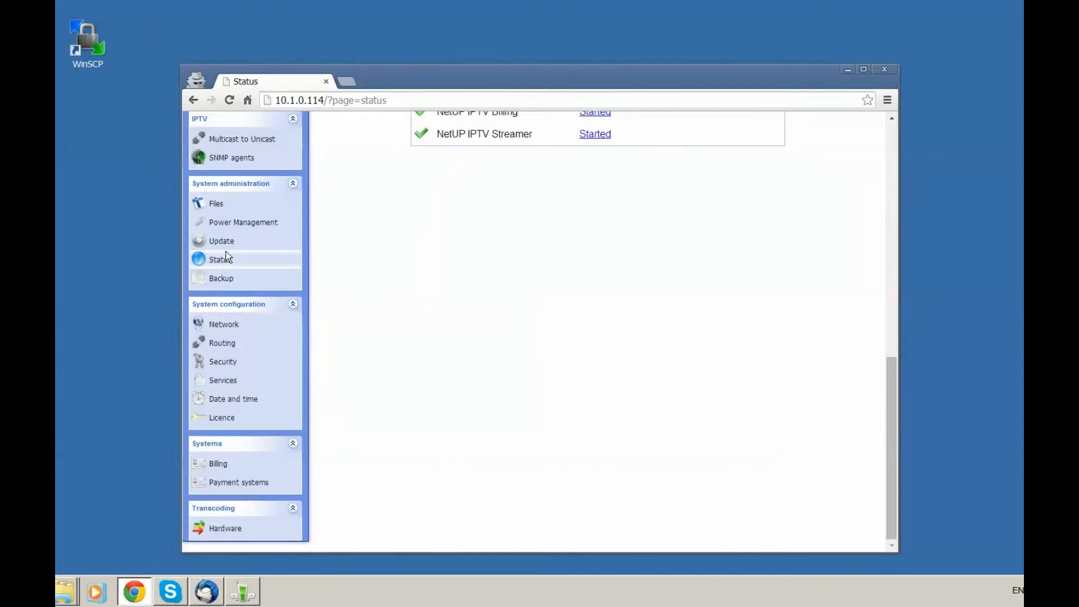
{"action": "left_click", "coordinate": [222, 240]}
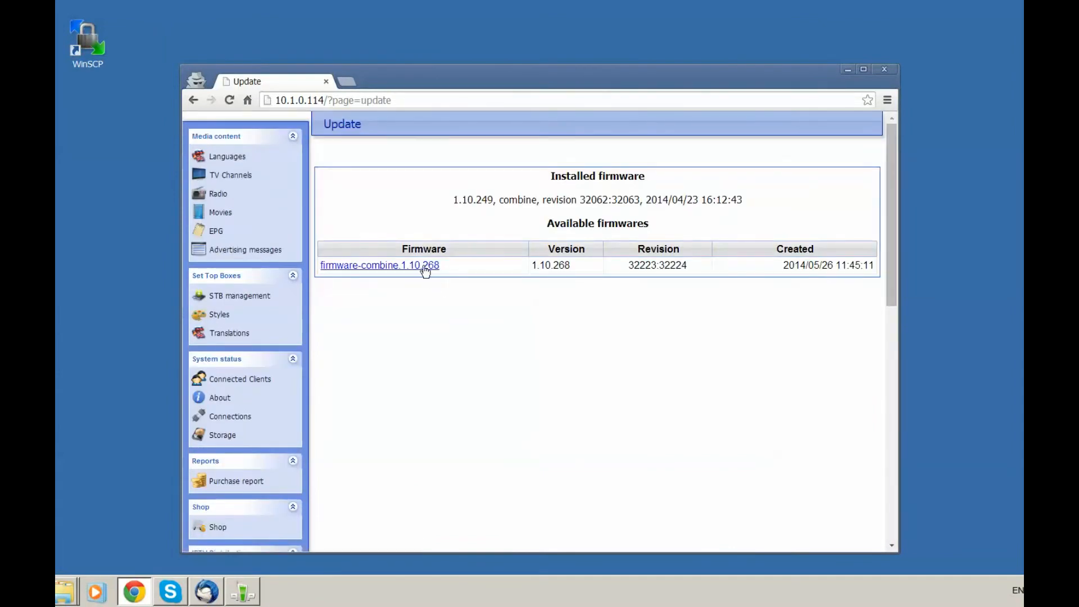
{"action": "left_click", "coordinate": [379, 265]}
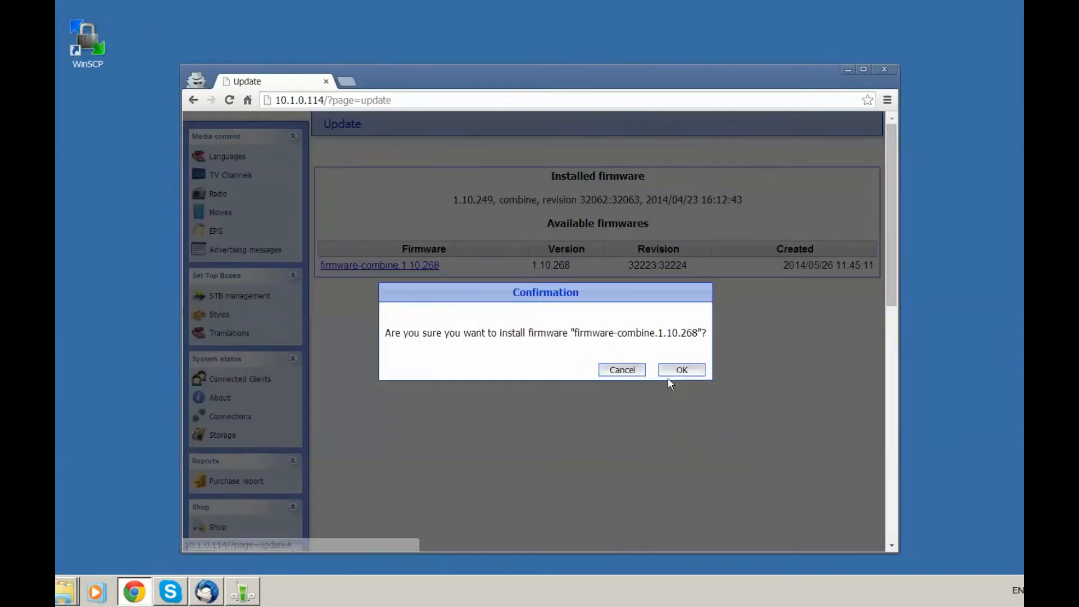
{"action": "left_click", "coordinate": [681, 370]}
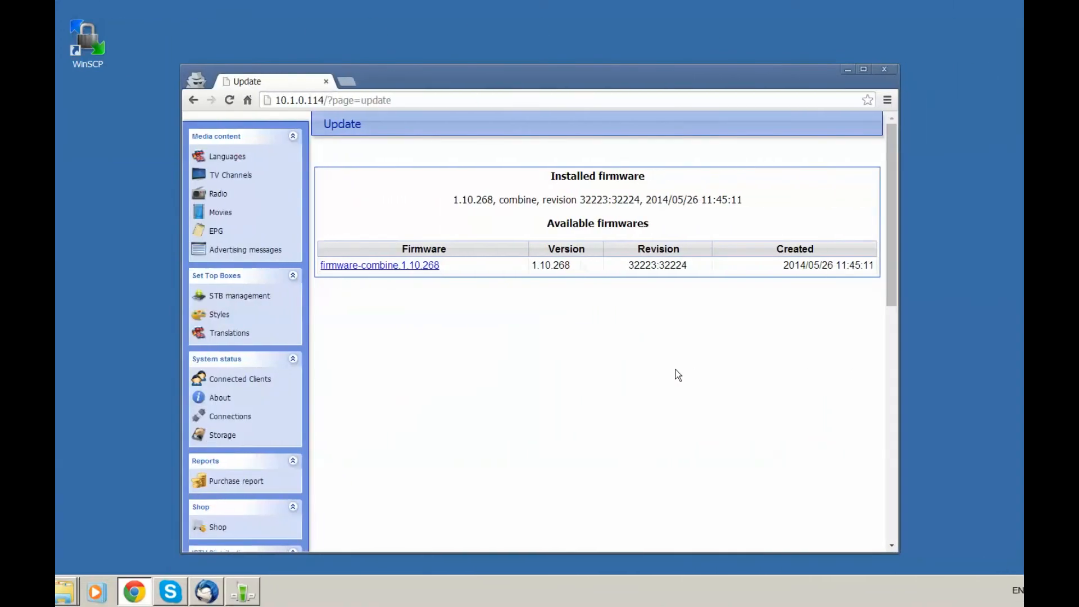
{"action": "mouse_move", "coordinate": [492, 213]}
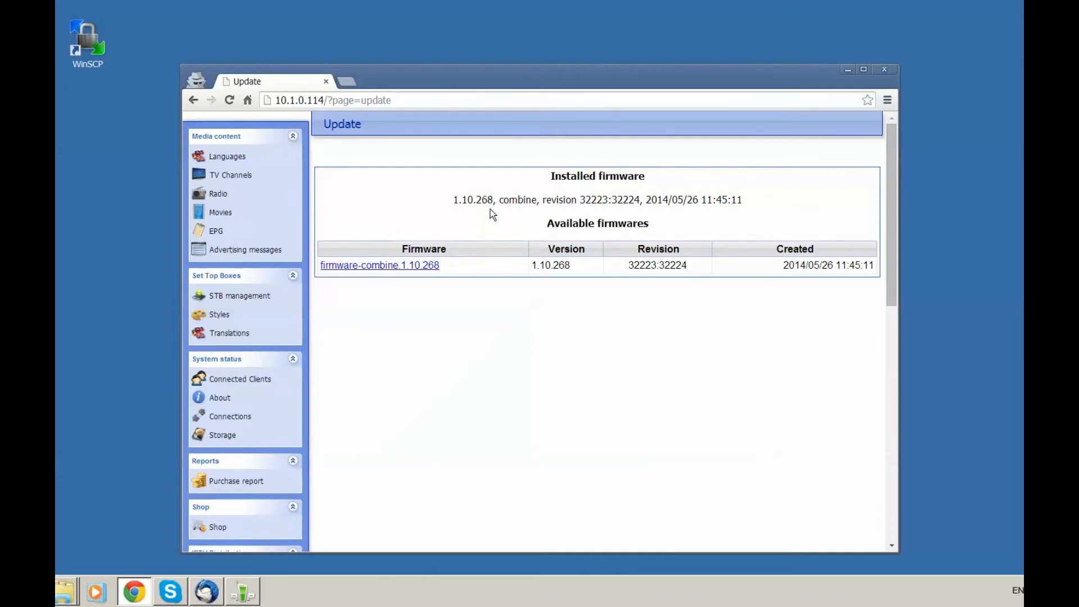
{"action": "left_click", "coordinate": [334, 100]}
{"action": "type", "text": "status"}
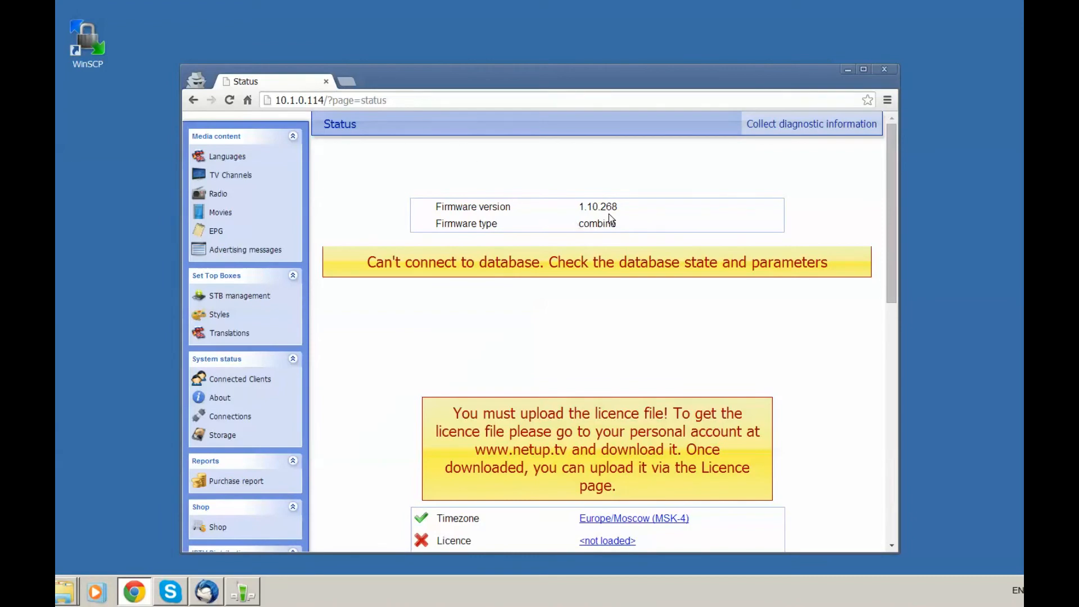
{"action": "mouse_move", "coordinate": [360, 355]}
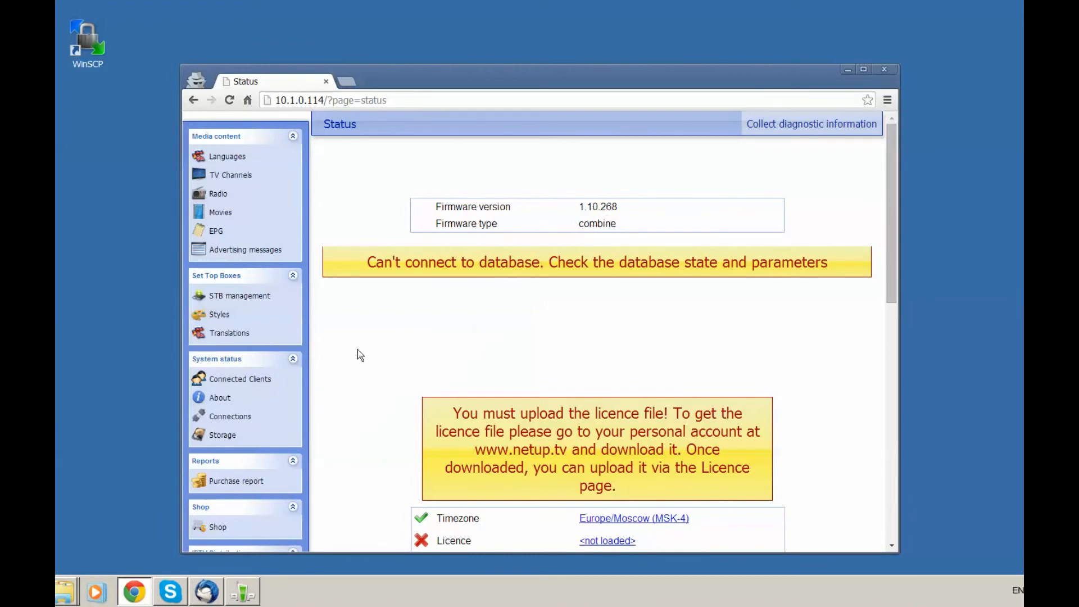
Upload the security.tgz licence archive from the Licence page.
{"action": "scroll", "scroll_direction": "down", "scroll_amount": 3}
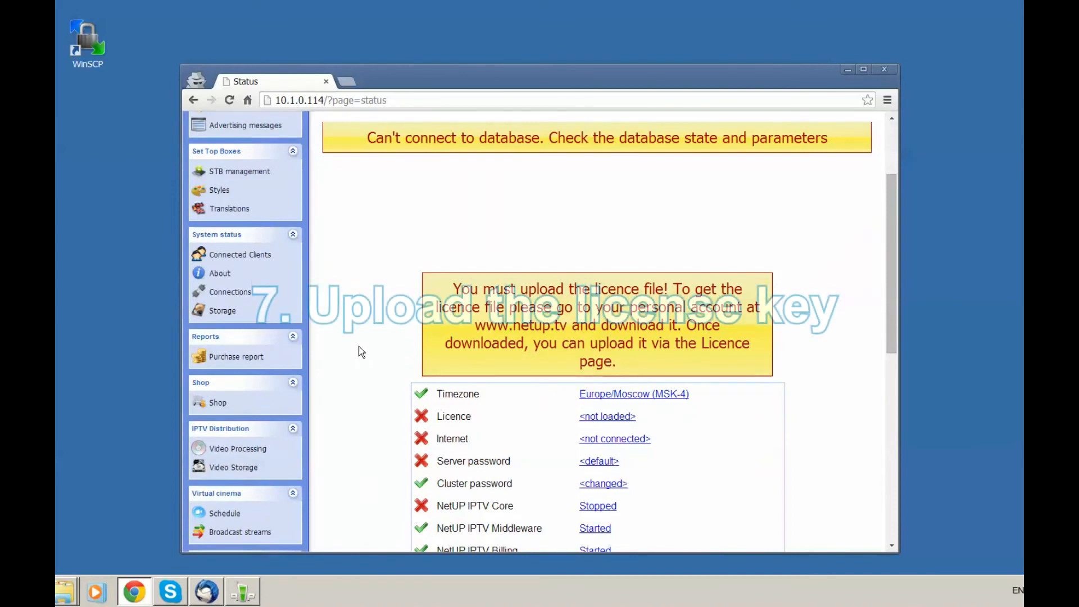
{"action": "left_click", "coordinate": [221, 484]}
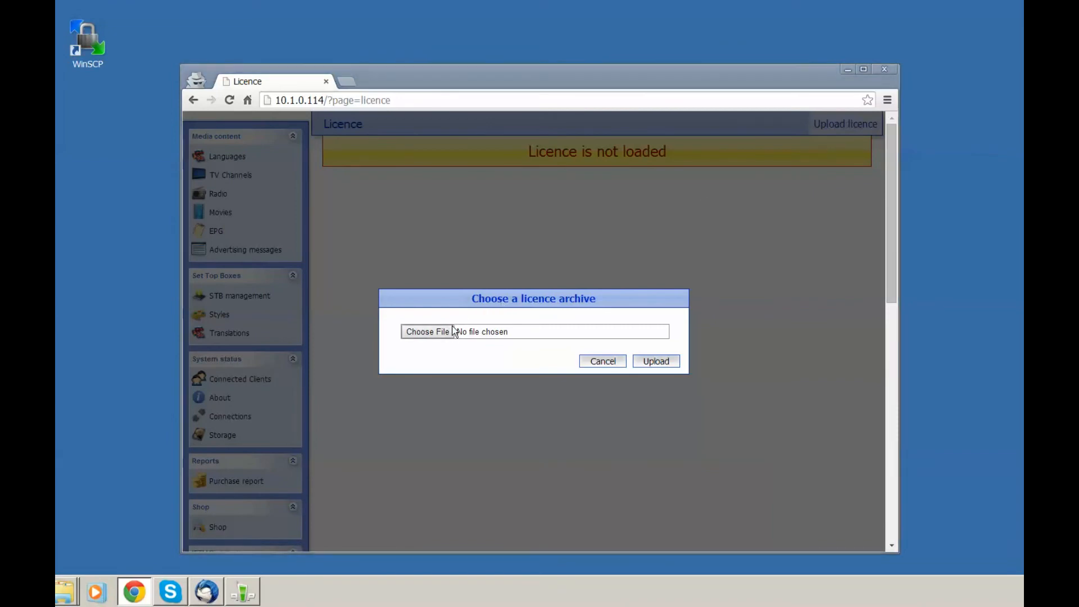
{"action": "left_click", "coordinate": [427, 330]}
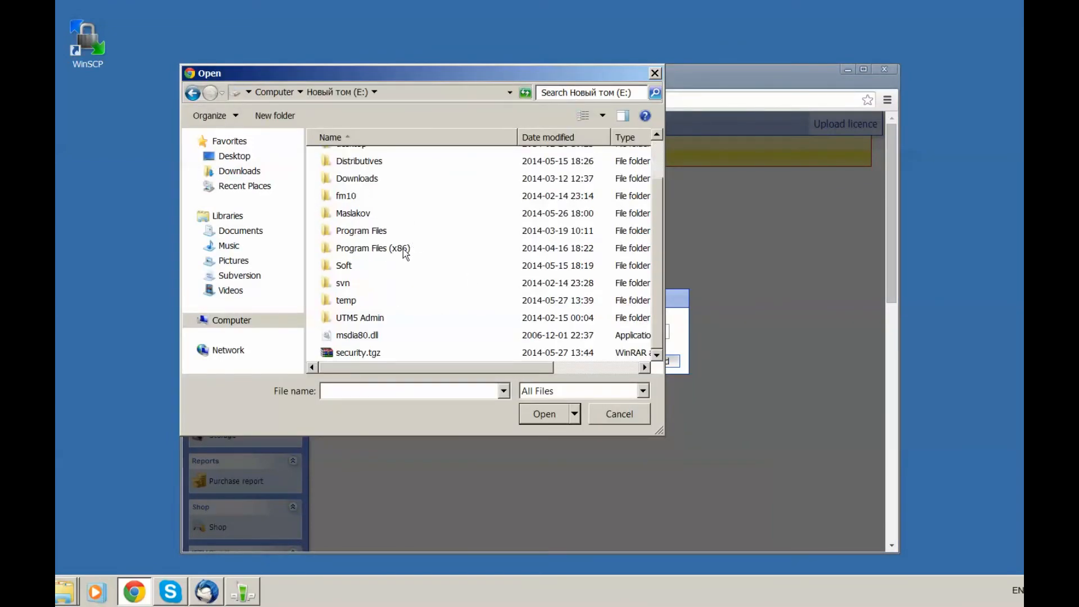
{"action": "left_click", "coordinate": [358, 352]}
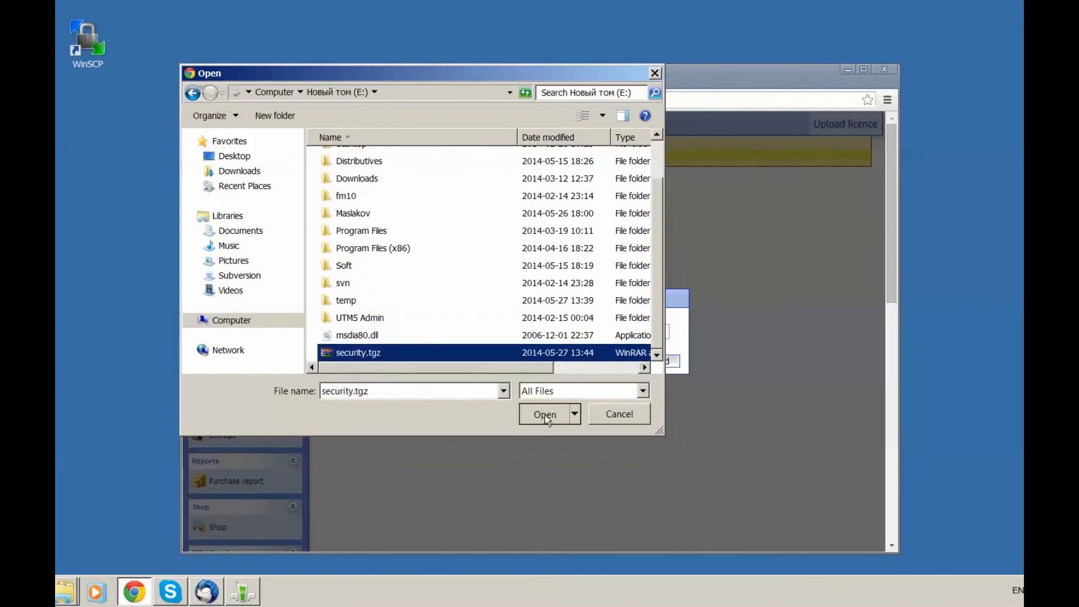
{"action": "left_click", "coordinate": [544, 414]}
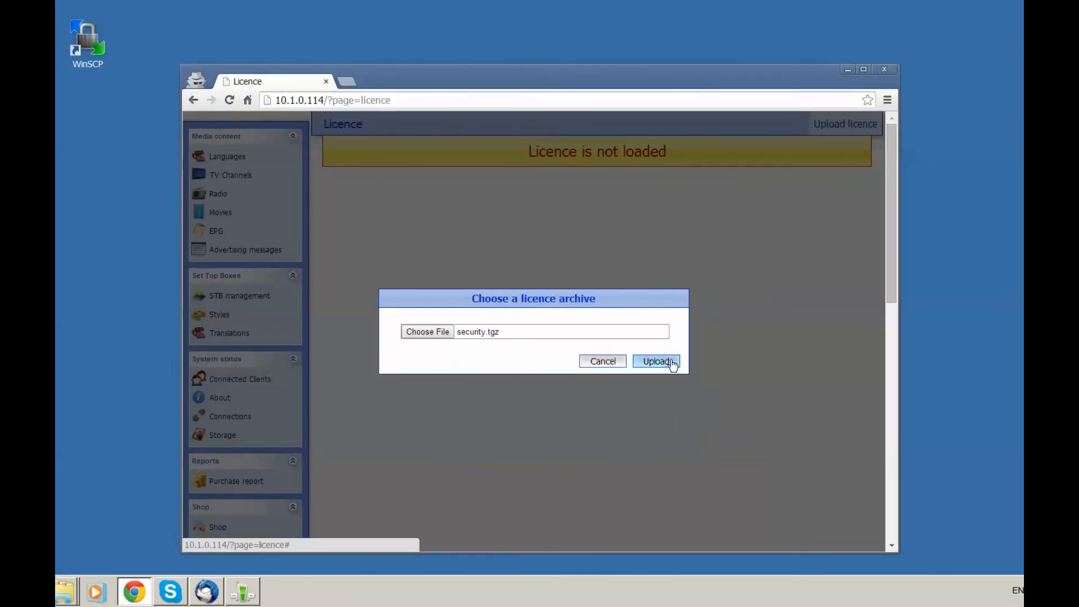
{"action": "left_click", "coordinate": [657, 361]}
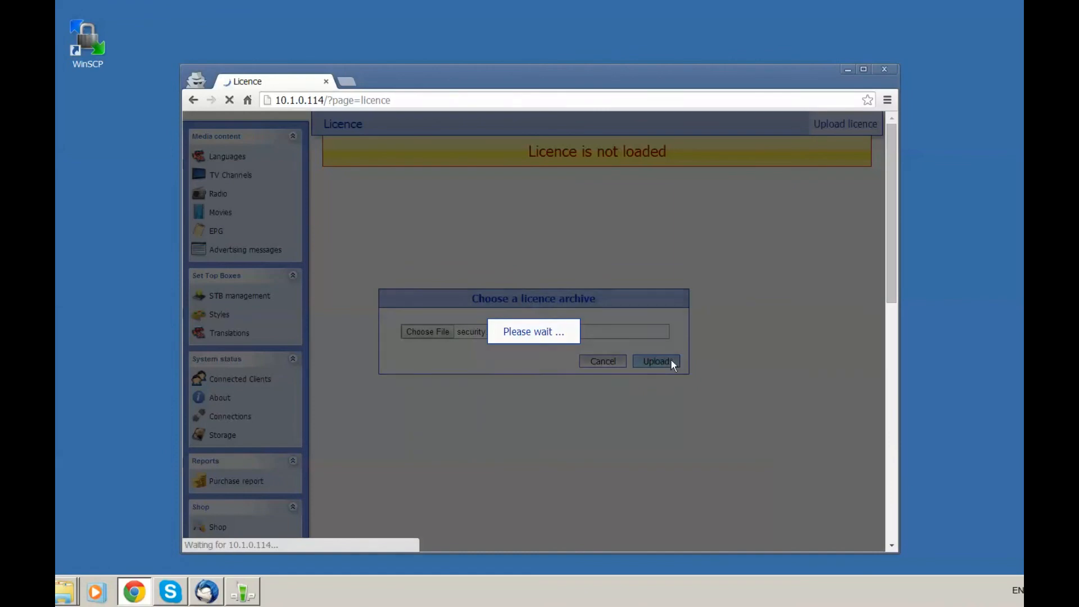
{"action": "left_click", "coordinate": [656, 360]}
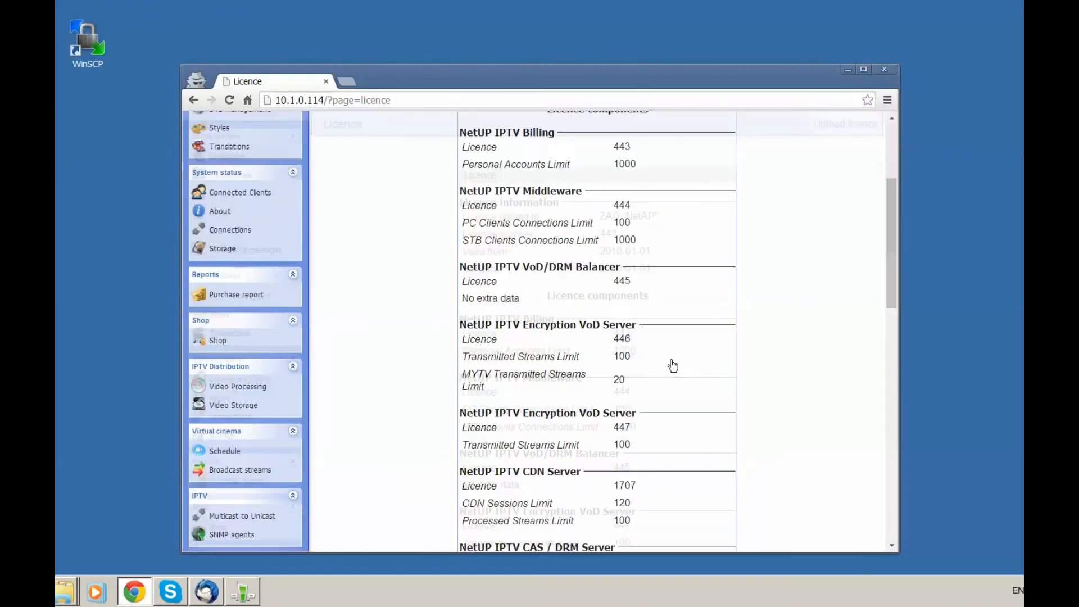
Review the Status page checks showing licence 443 with Core, Middleware, Billing and Streamer started.
{"action": "scroll", "scroll_direction": "up", "scroll_amount": 3}
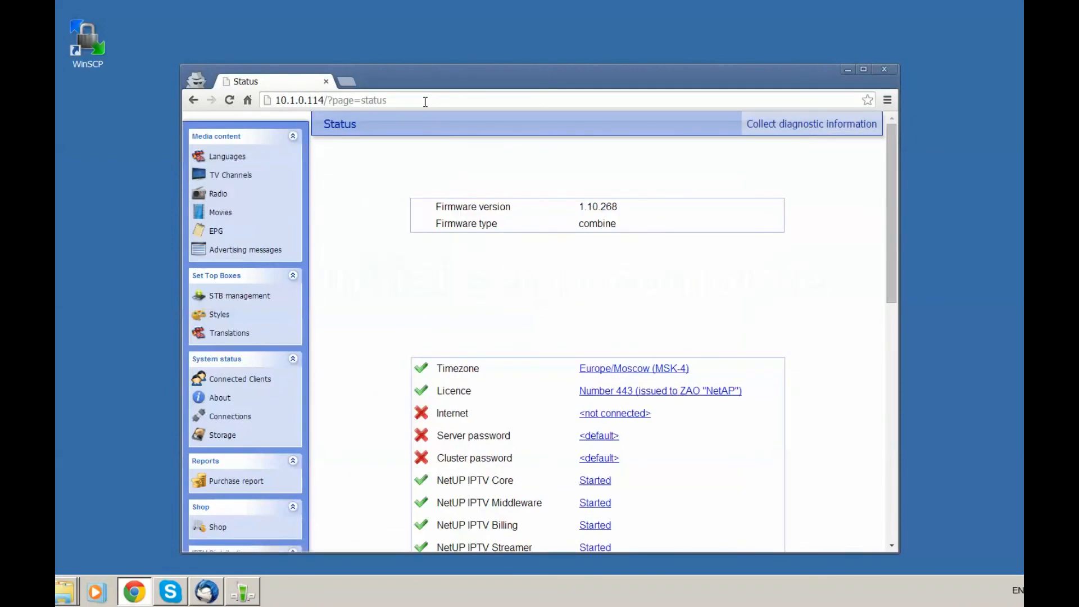
{"action": "scroll", "scroll_direction": "down", "scroll_amount": 3}
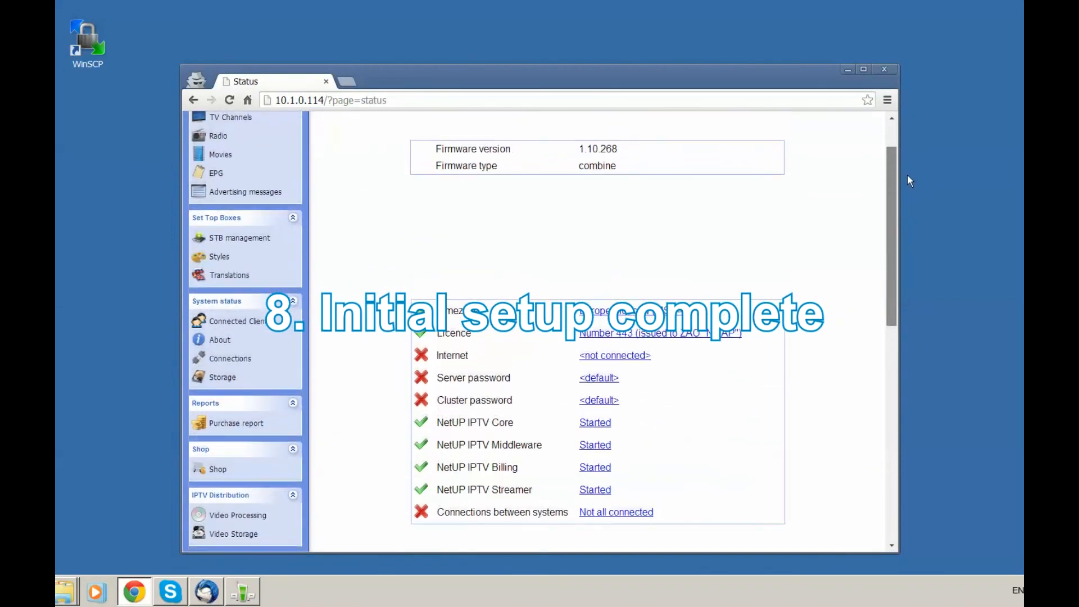